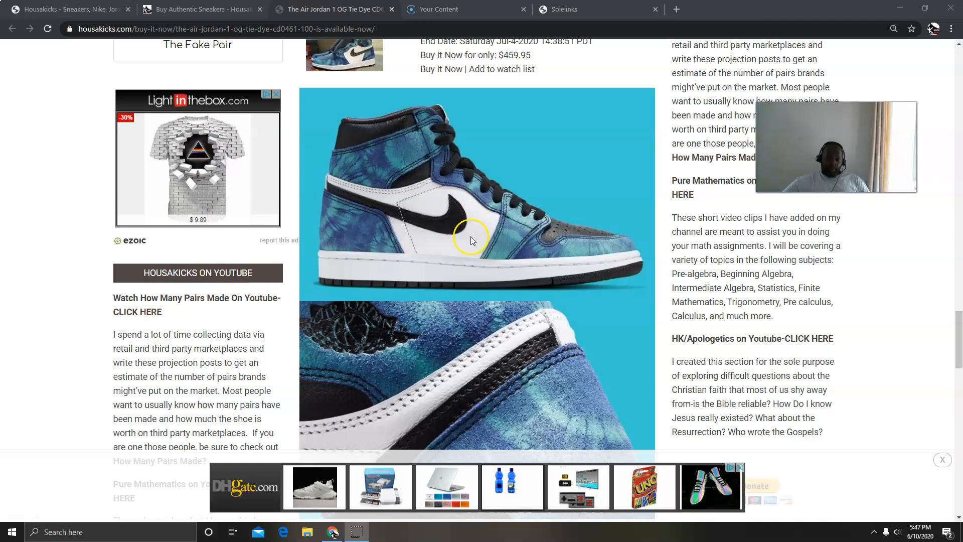
{"action": "mouse_move", "coordinate": [554, 256]}
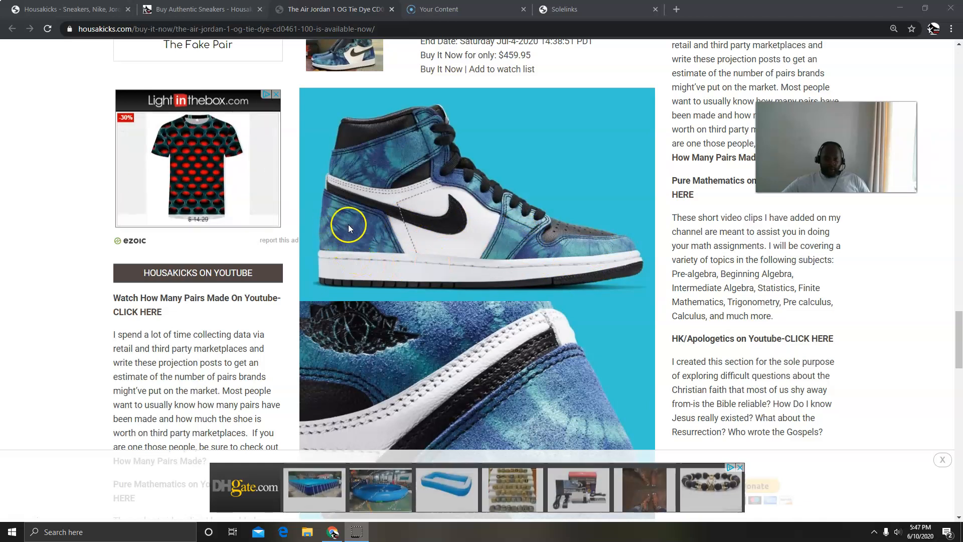
{"action": "mouse_move", "coordinate": [350, 240]}
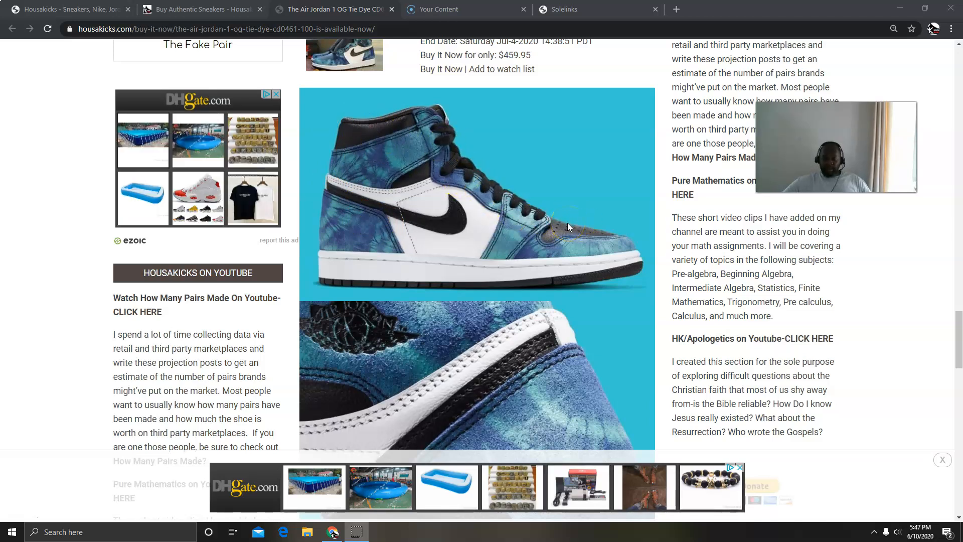
- Scroll through the Air Jordan 1 OG Tie Dye product images, then return to the Housakicks homepage latest news
{"action": "scroll", "scroll_direction": "down", "scroll_amount": 3}
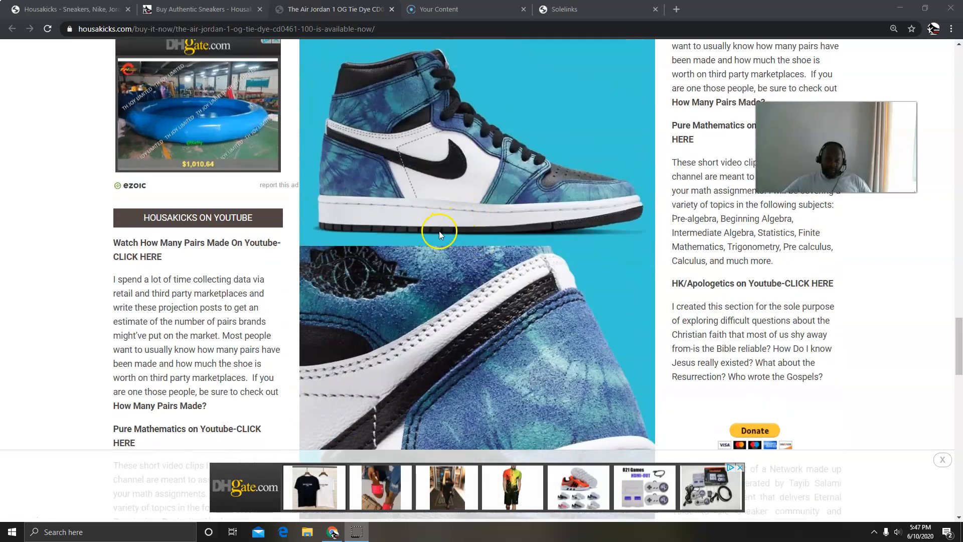
{"action": "mouse_move", "coordinate": [368, 283]}
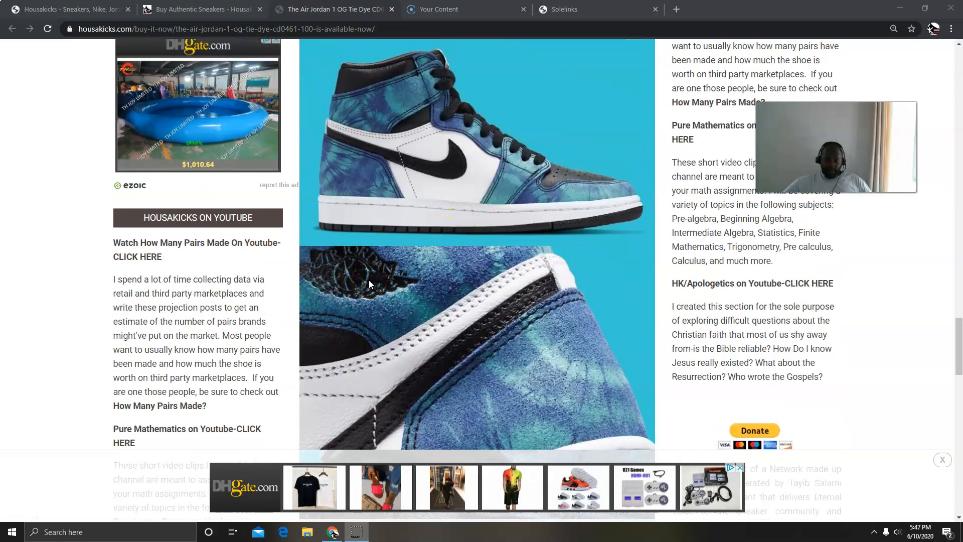
{"action": "scroll", "scroll_direction": "down", "scroll_amount": 3}
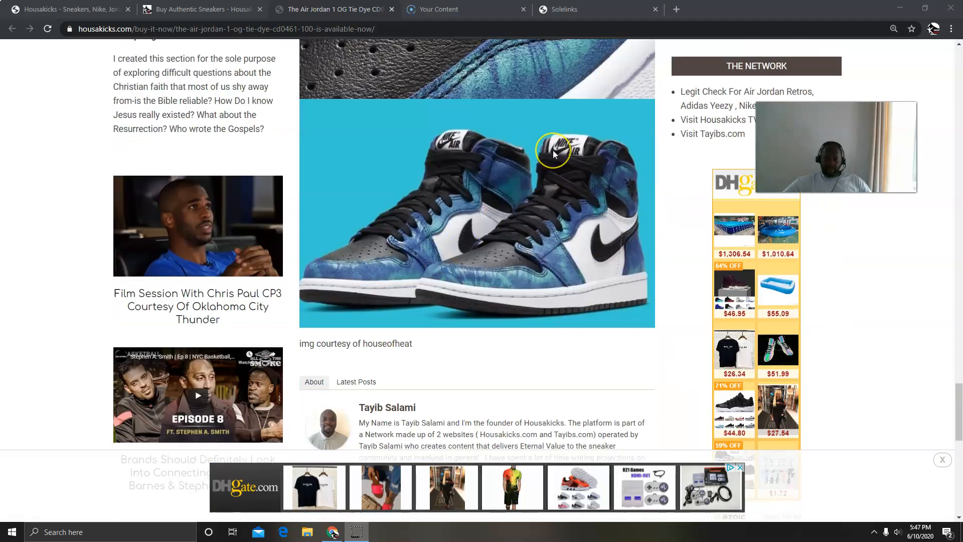
{"action": "mouse_move", "coordinate": [497, 255]}
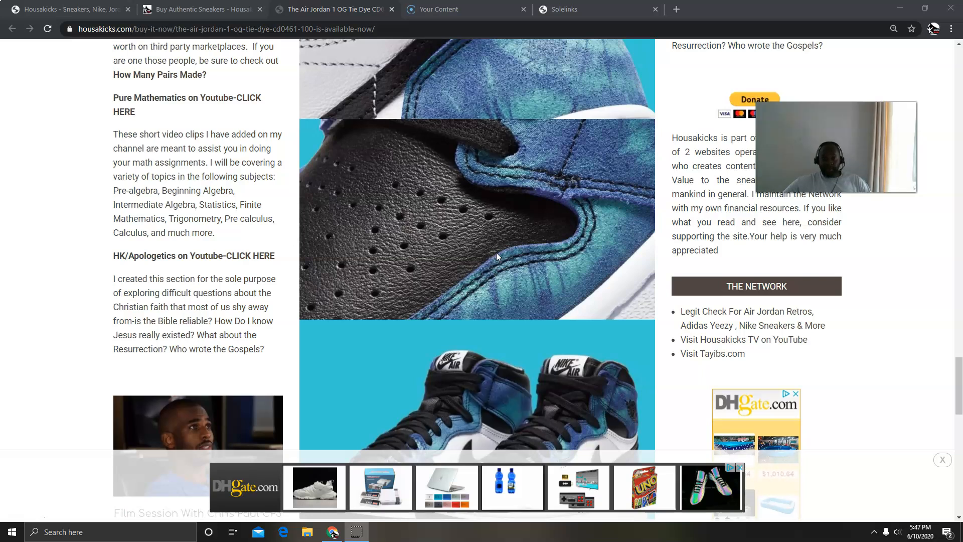
{"action": "scroll", "scroll_direction": "up", "scroll_amount": 3}
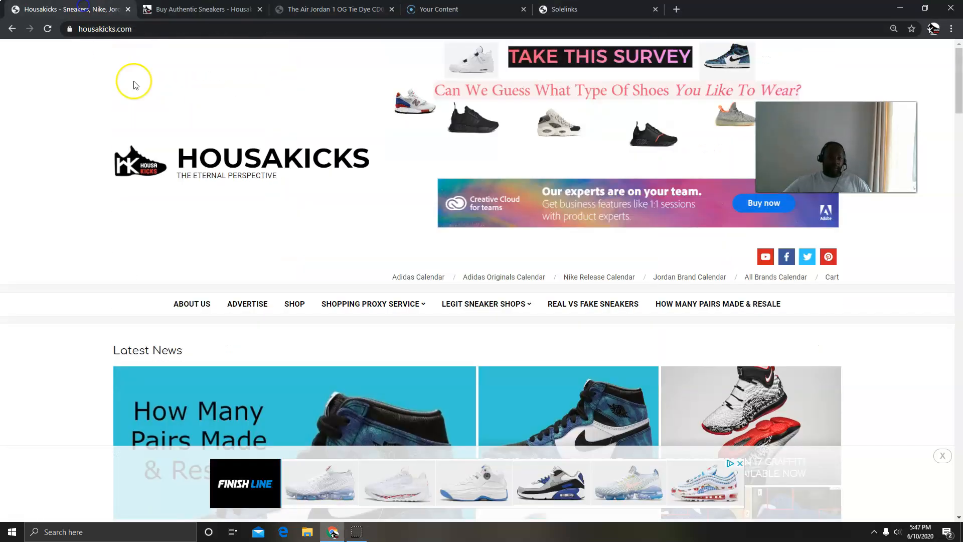
- Scroll the Air Jordan 1 Tie Dye pairs-made and resale article down to its retailer lists
{"action": "scroll", "scroll_direction": "down", "scroll_amount": 3}
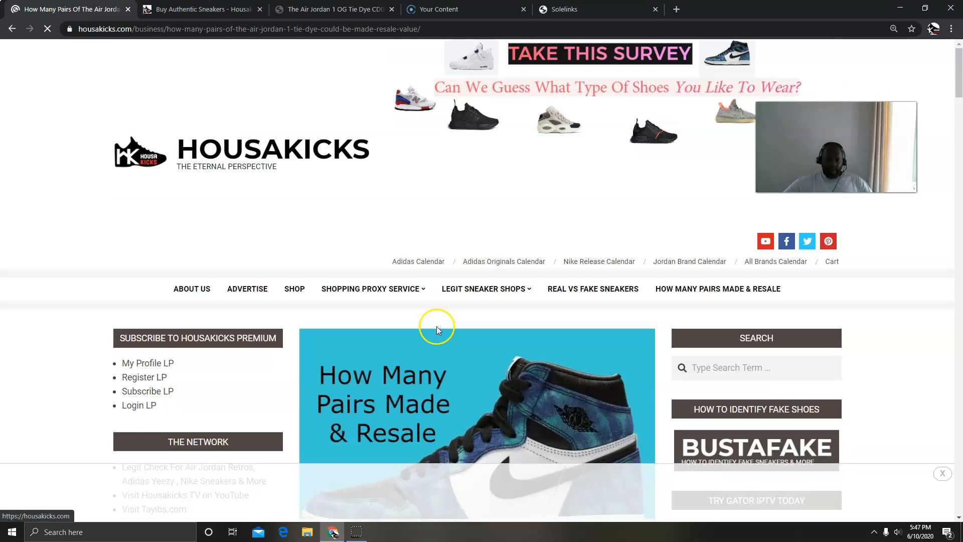
{"action": "scroll", "scroll_direction": "down", "scroll_amount": 3}
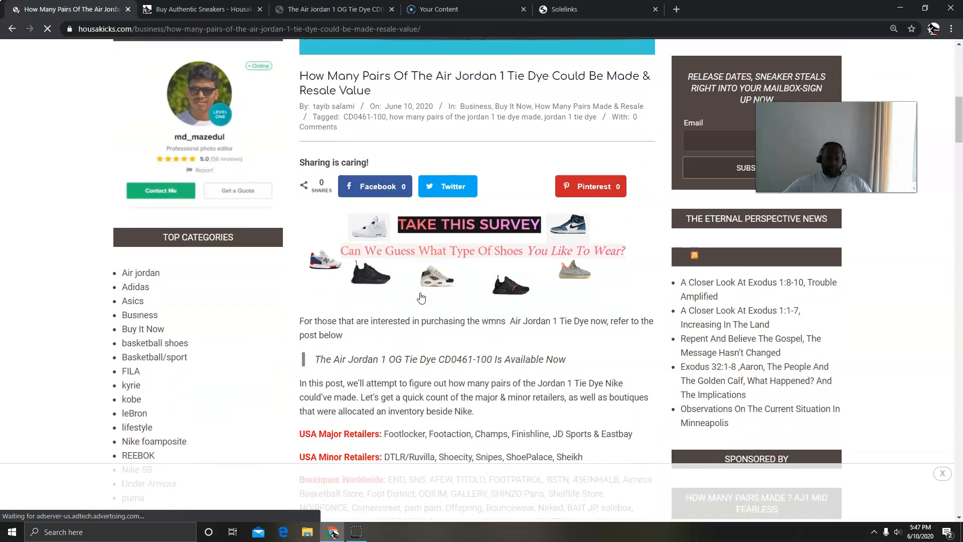
{"action": "scroll", "scroll_direction": "down", "scroll_amount": 3}
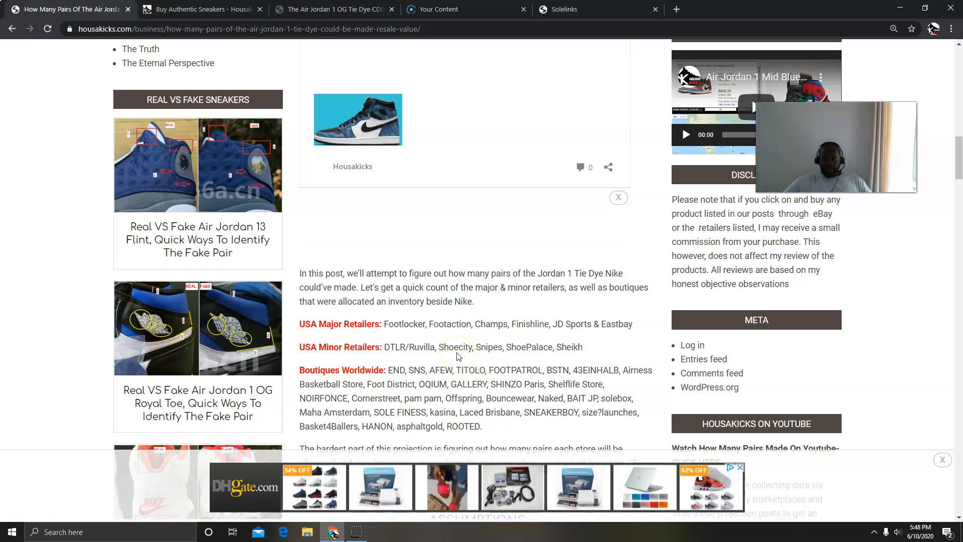
- Scroll past the retailer lists to the ASSUMPTIONS section on Nike and Footlocker allocation shares
{"action": "scroll", "scroll_direction": "down", "scroll_amount": 3}
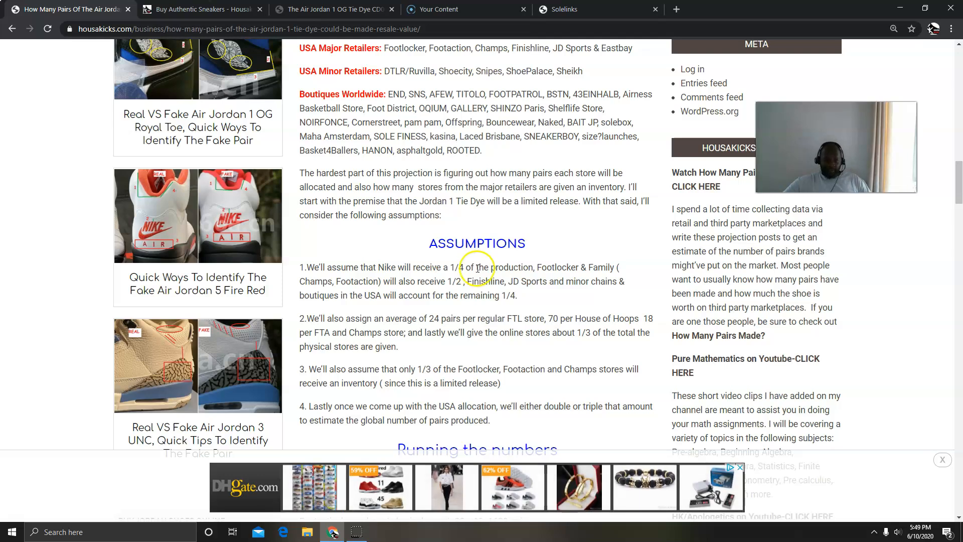
- Scroll to the 'Running the numbers' section computing pair totals for Footlocker, House of Hoops, Footaction and Champs
{"action": "scroll", "scroll_direction": "down", "scroll_amount": 3}
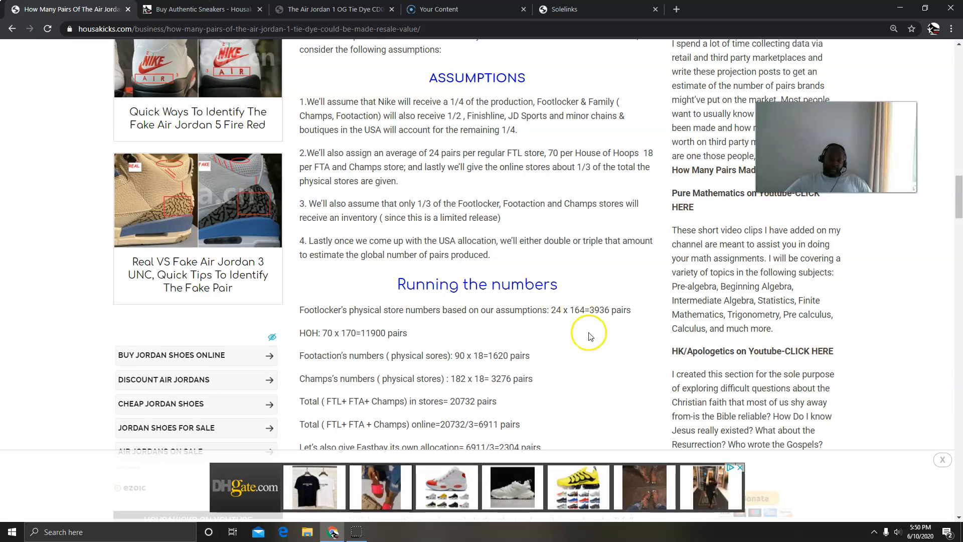
{"action": "mouse_move", "coordinate": [571, 324]}
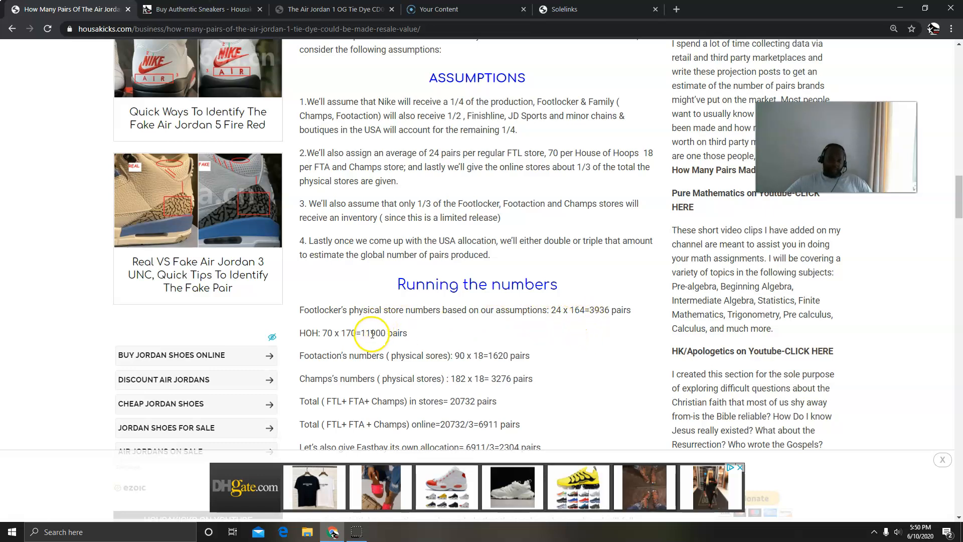
{"action": "scroll", "scroll_direction": "down", "scroll_amount": 3}
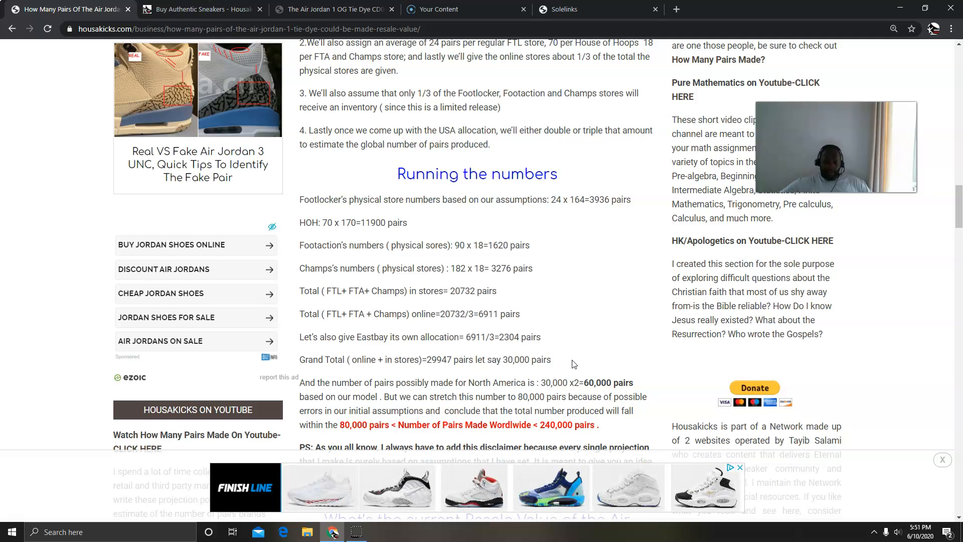
{"action": "scroll", "scroll_direction": "down", "scroll_amount": 3}
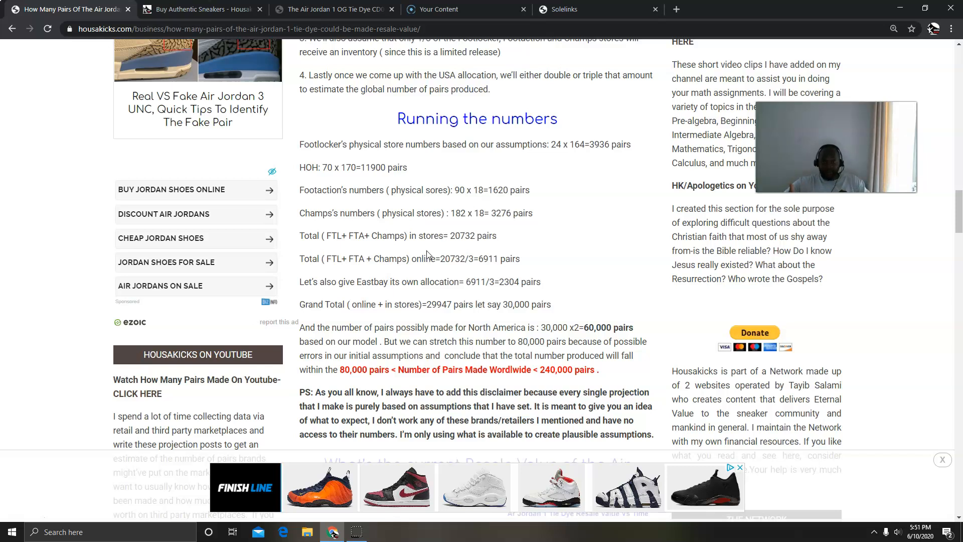
{"action": "scroll", "scroll_direction": "down", "scroll_amount": 3}
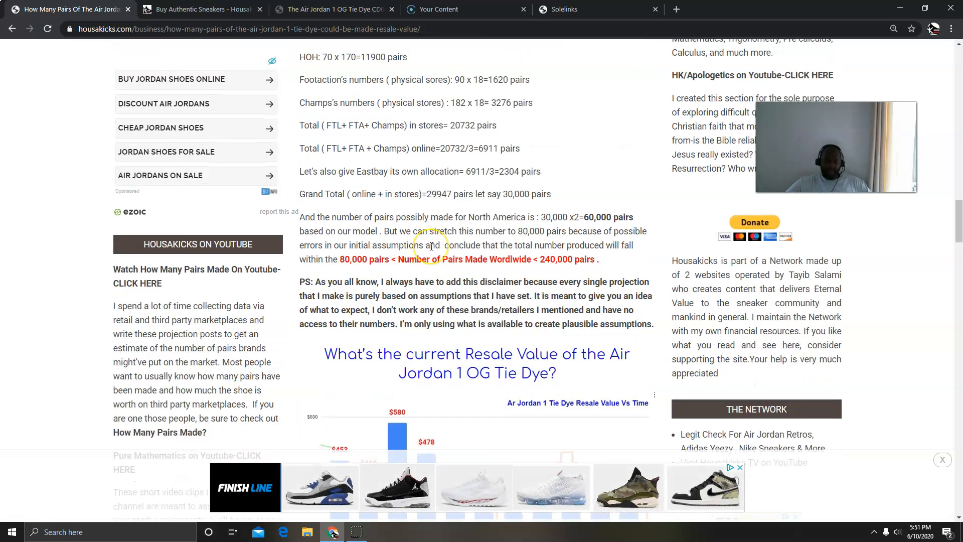
{"action": "mouse_move", "coordinate": [402, 287]}
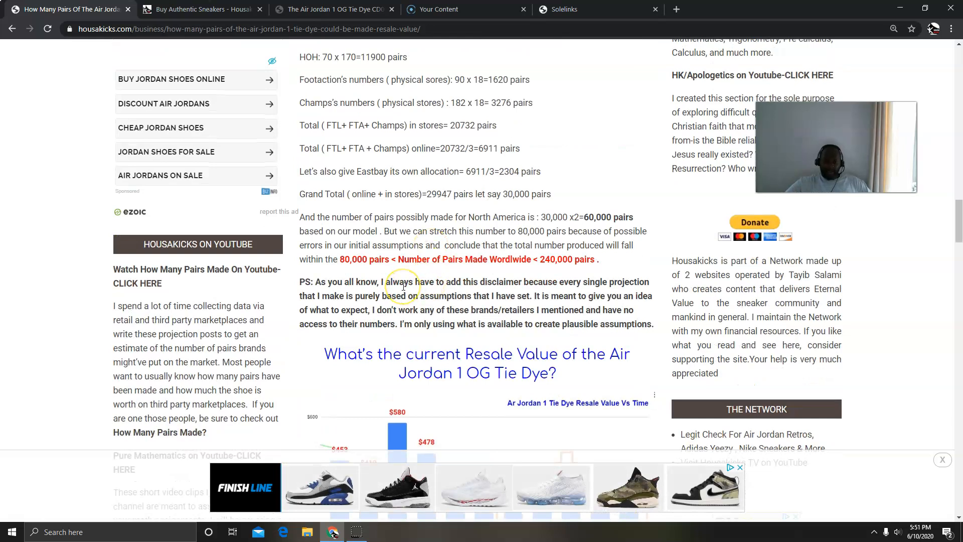
{"action": "mouse_move", "coordinate": [402, 288]}
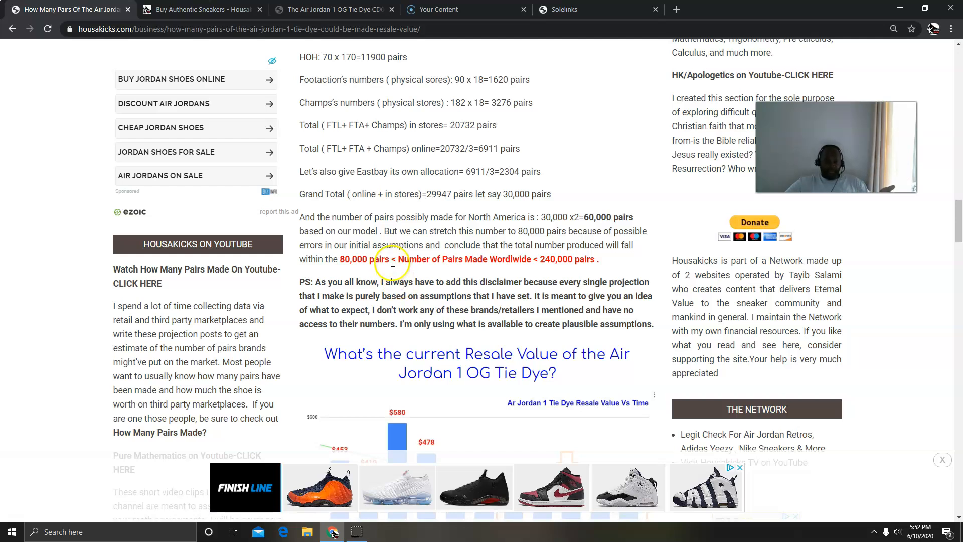
- Scroll to the Air Jordan 1 Tie Dye Resale Value Vs Time bar chart and its explanation paragraph
{"action": "scroll", "scroll_direction": "down", "scroll_amount": 3}
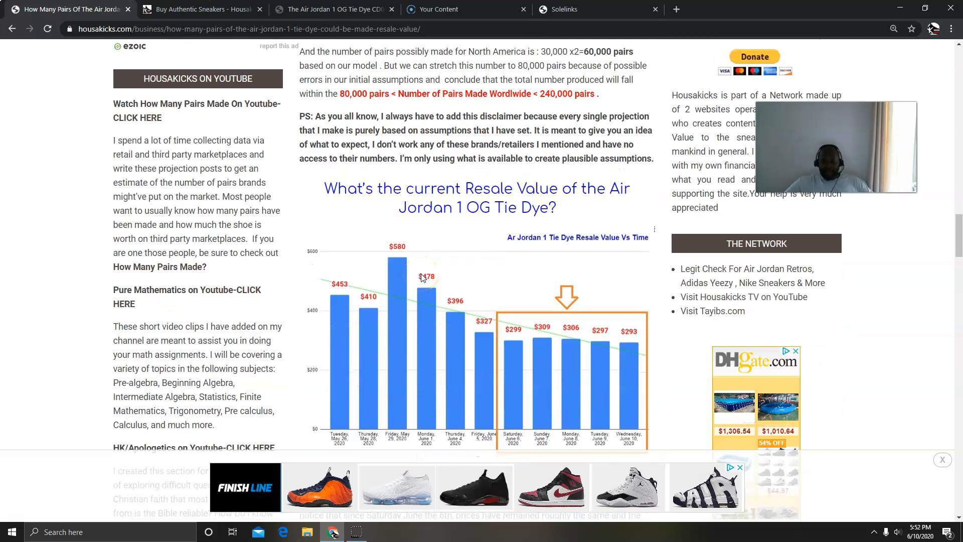
{"action": "scroll", "scroll_direction": "down", "scroll_amount": 3}
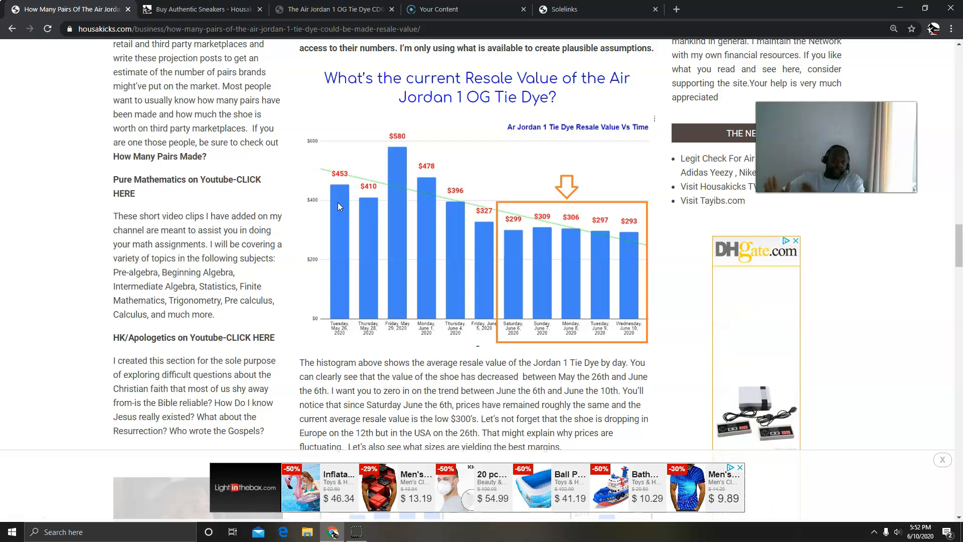
{"action": "left_click", "coordinate": [338, 220]}
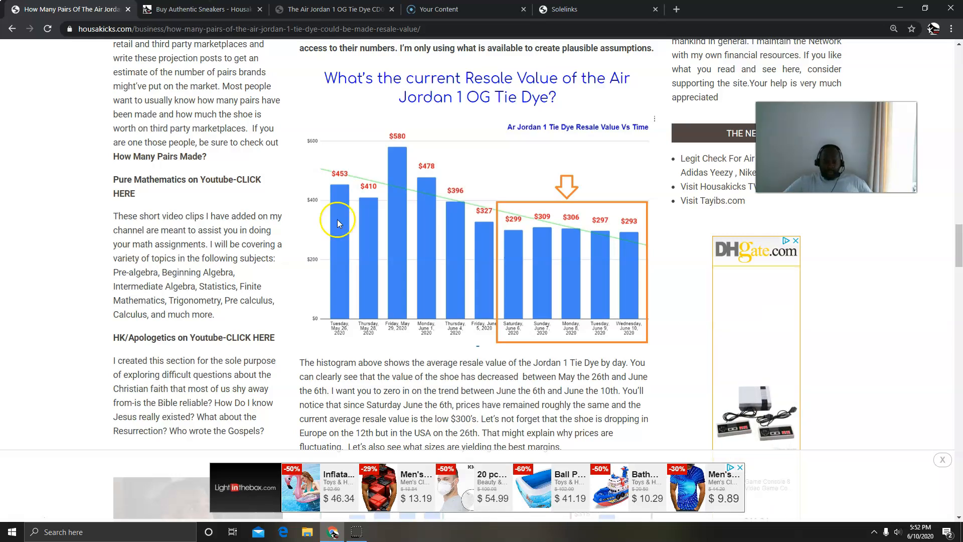
{"action": "mouse_move", "coordinate": [366, 269]}
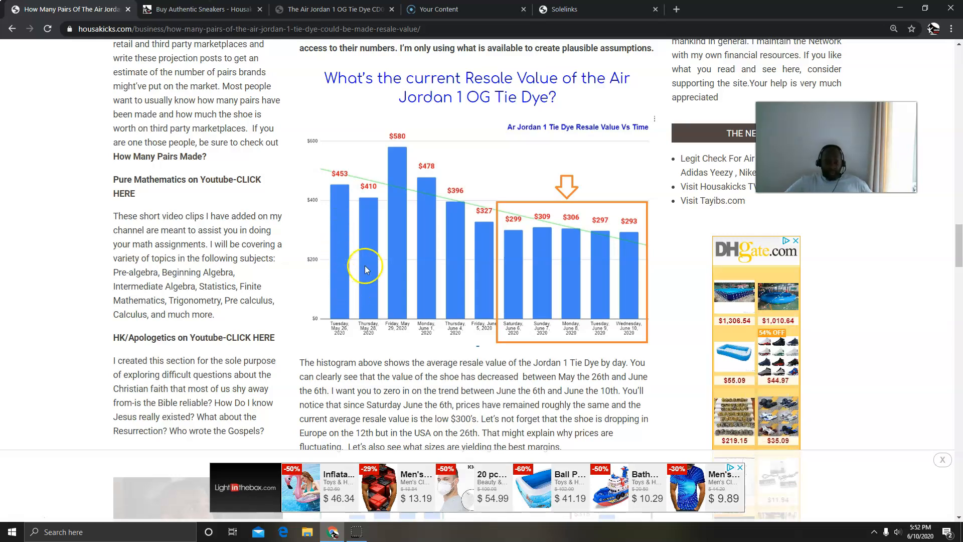
{"action": "mouse_move", "coordinate": [396, 144]}
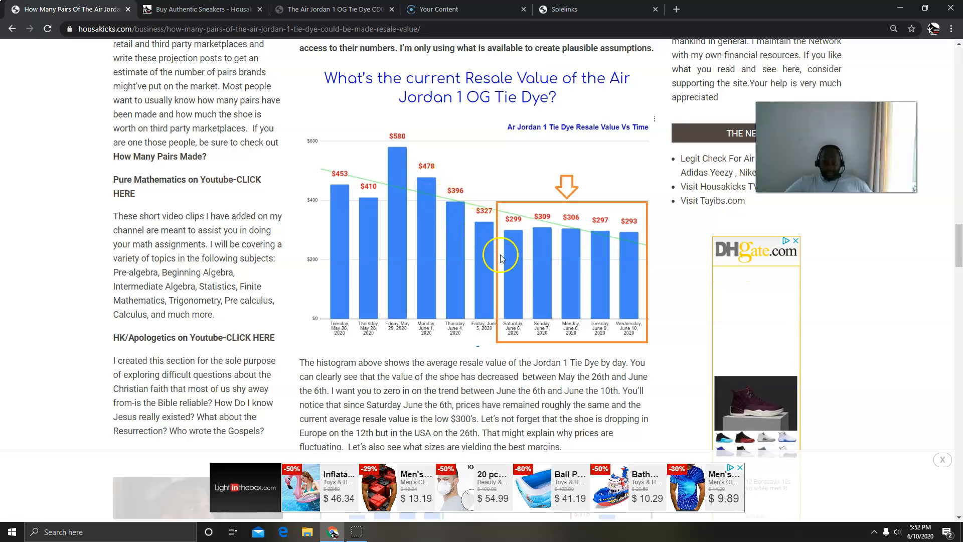
{"action": "mouse_move", "coordinate": [521, 297]}
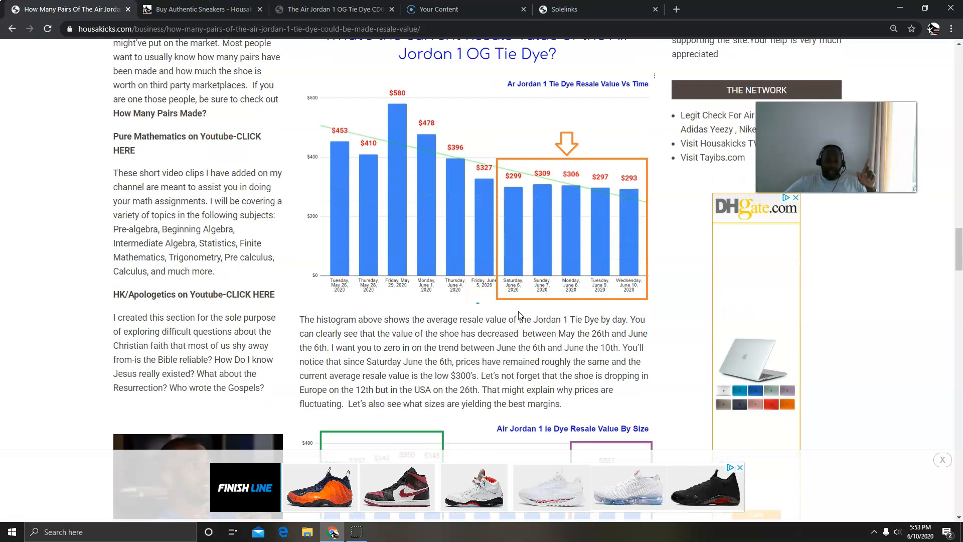
- Scroll down to the Air Jordan 1 Tie Dye Resale Value By Size bar chart
{"action": "scroll", "scroll_direction": "down", "scroll_amount": 3}
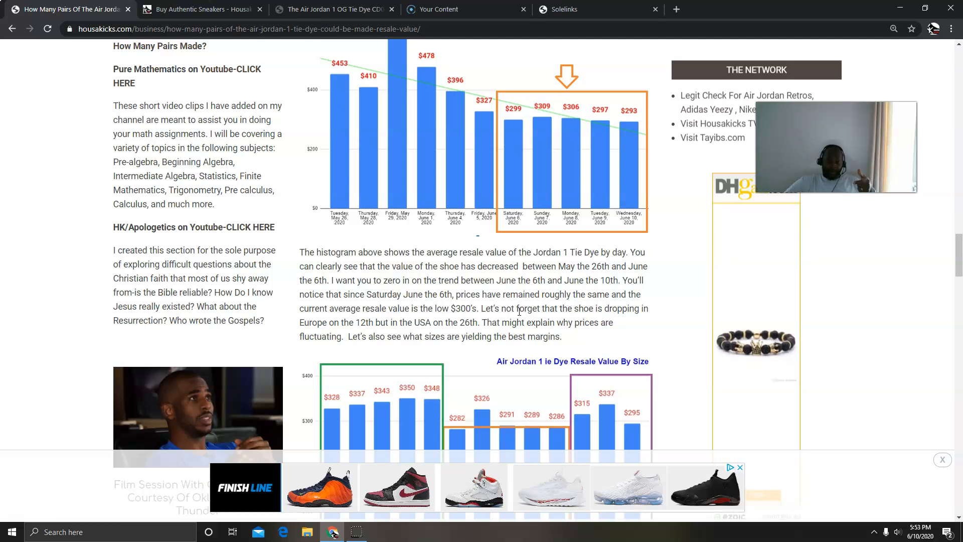
{"action": "scroll", "scroll_direction": "down", "scroll_amount": 3}
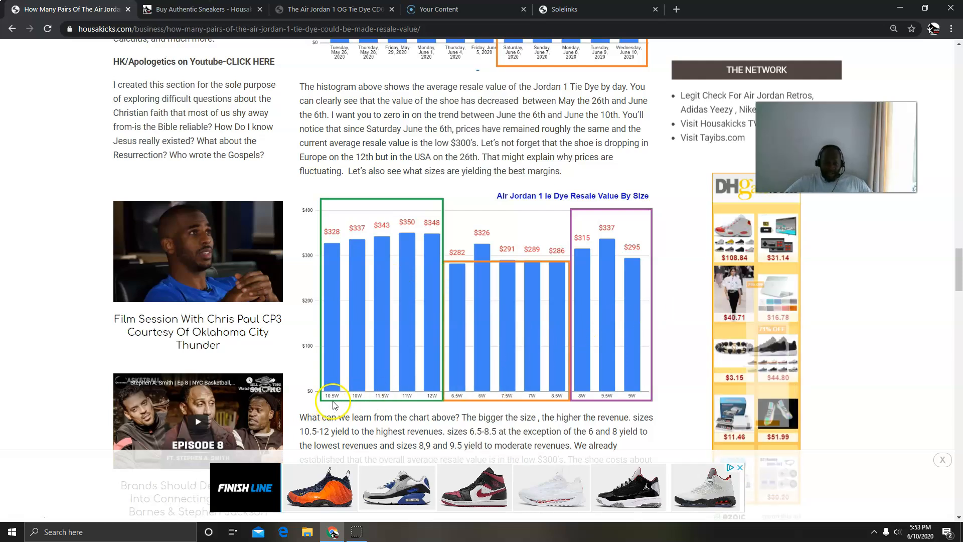
{"action": "mouse_move", "coordinate": [379, 301]}
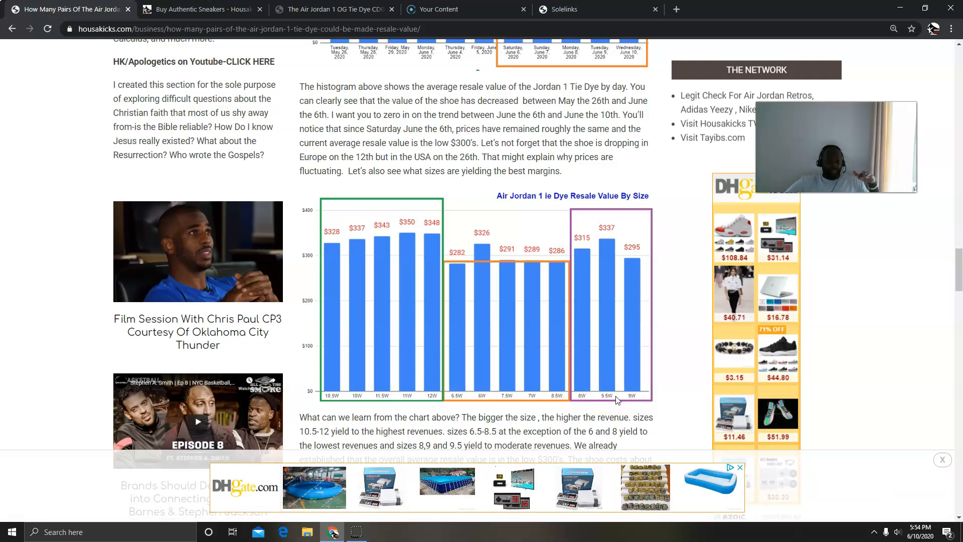
- Scroll past the size chart to the profit margin paragraph, then back to the retailer lists and assumptions
{"action": "scroll", "scroll_direction": "down", "scroll_amount": 3}
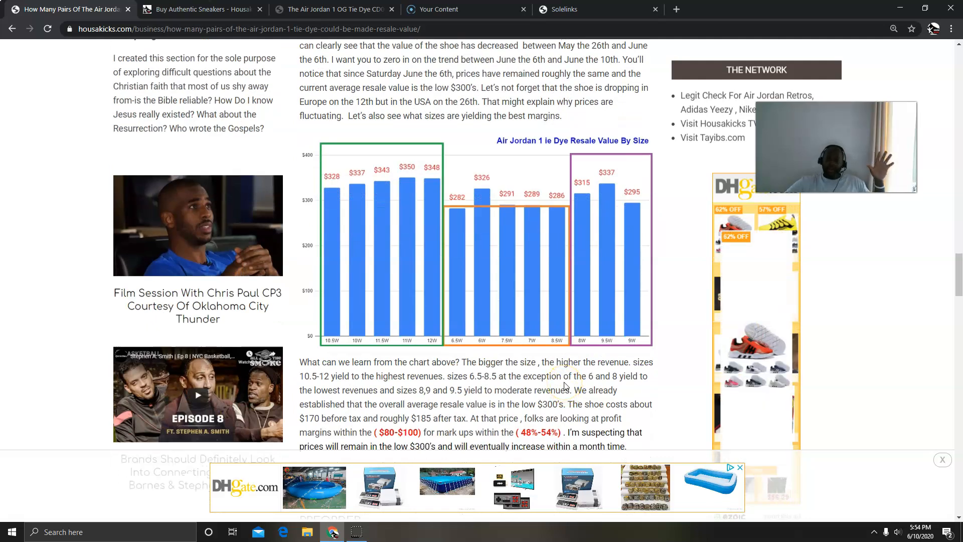
{"action": "scroll", "scroll_direction": "down", "scroll_amount": 3}
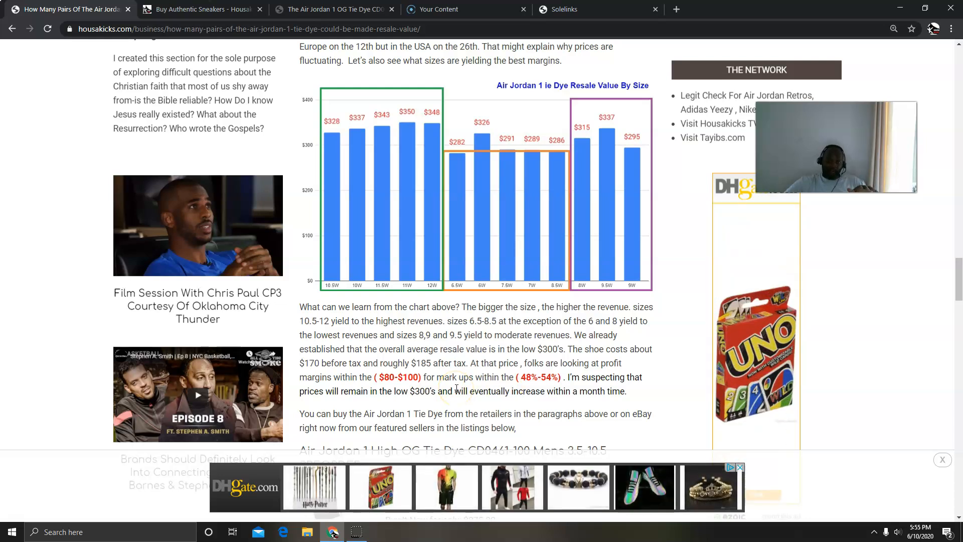
{"action": "scroll", "scroll_direction": "down", "scroll_amount": 3}
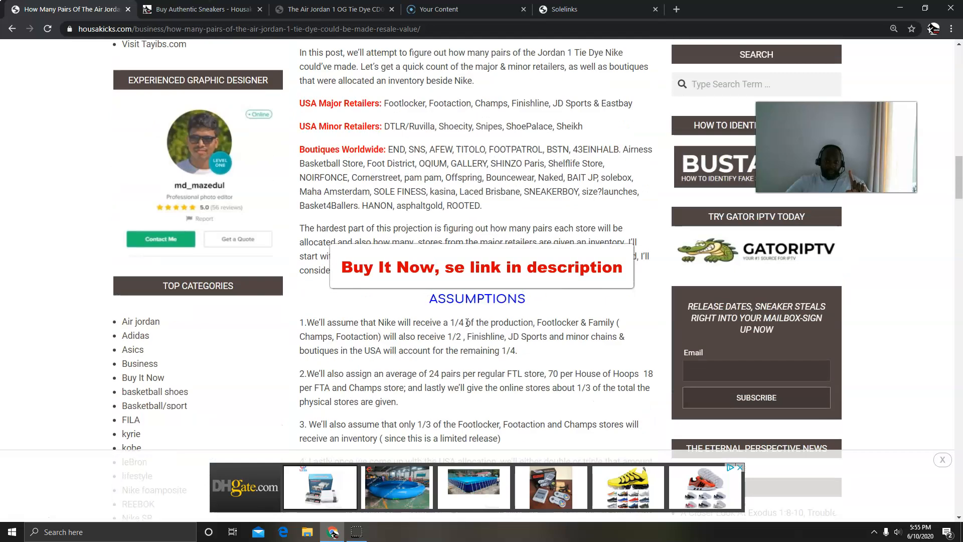
- Scroll back to the top of the page showing the site header, survey banner and article title image
{"action": "scroll", "scroll_direction": "up", "scroll_amount": 3}
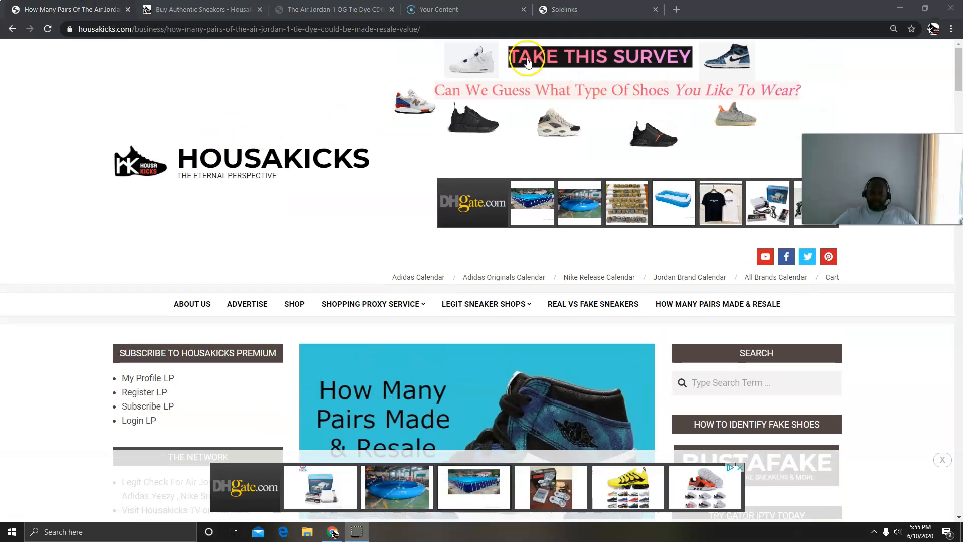
{"action": "mouse_move", "coordinate": [558, 113]}
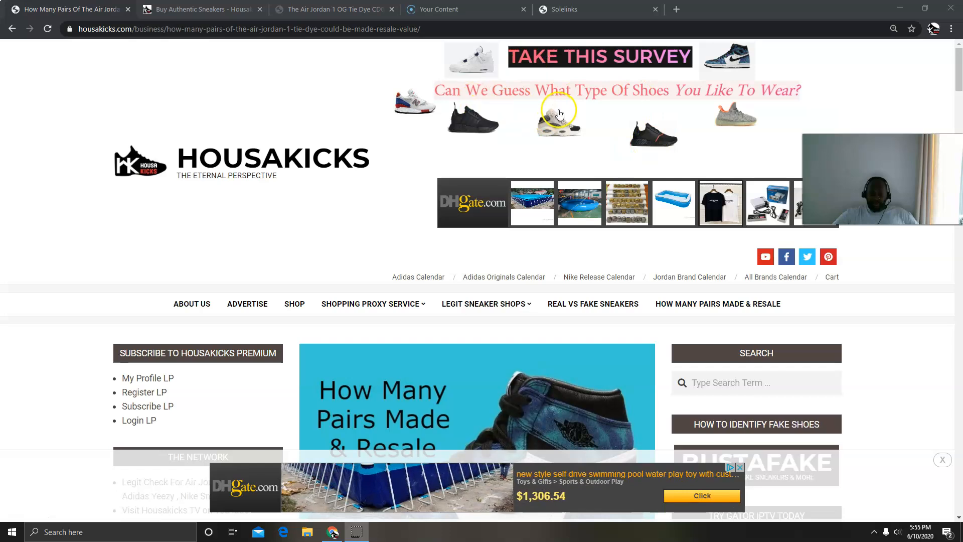